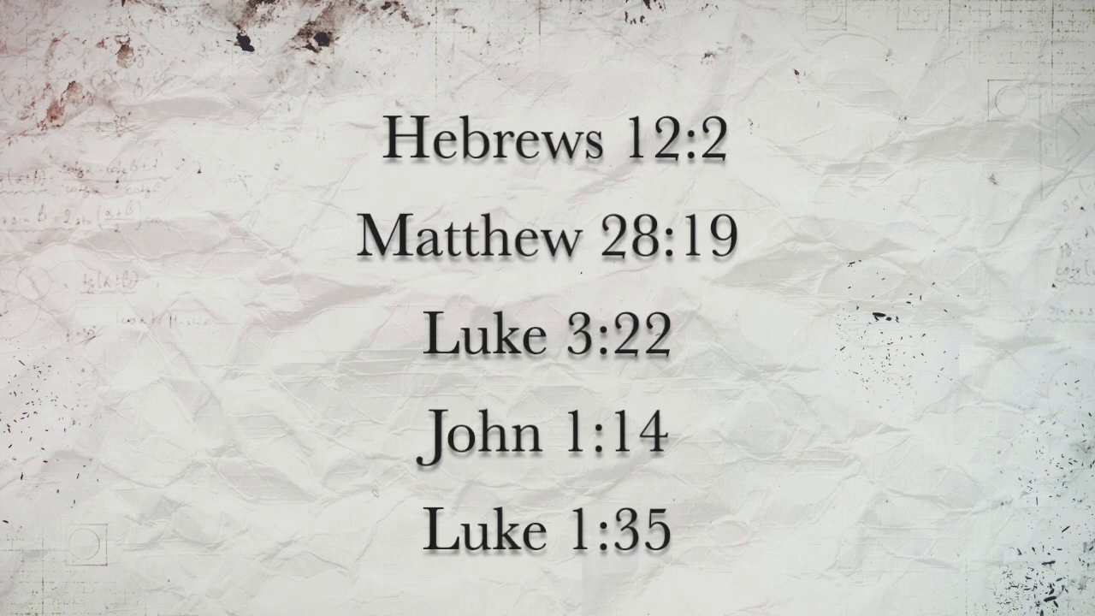
{"action": "scroll", "scroll_direction": "up", "scroll_amount": 3}
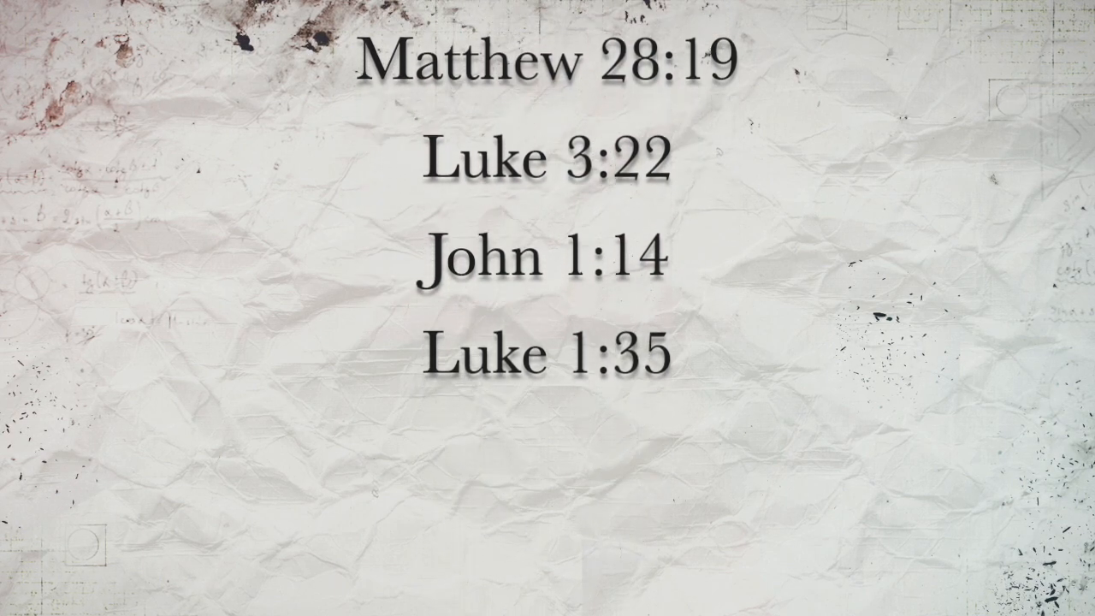
{"action": "scroll", "scroll_direction": "up", "scroll_amount": 3}
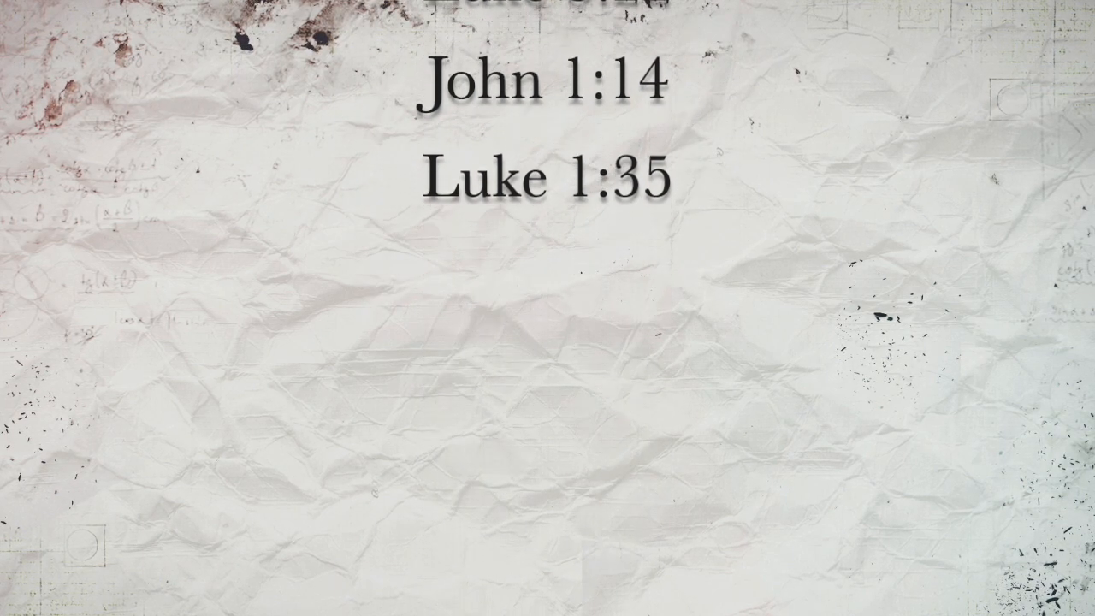